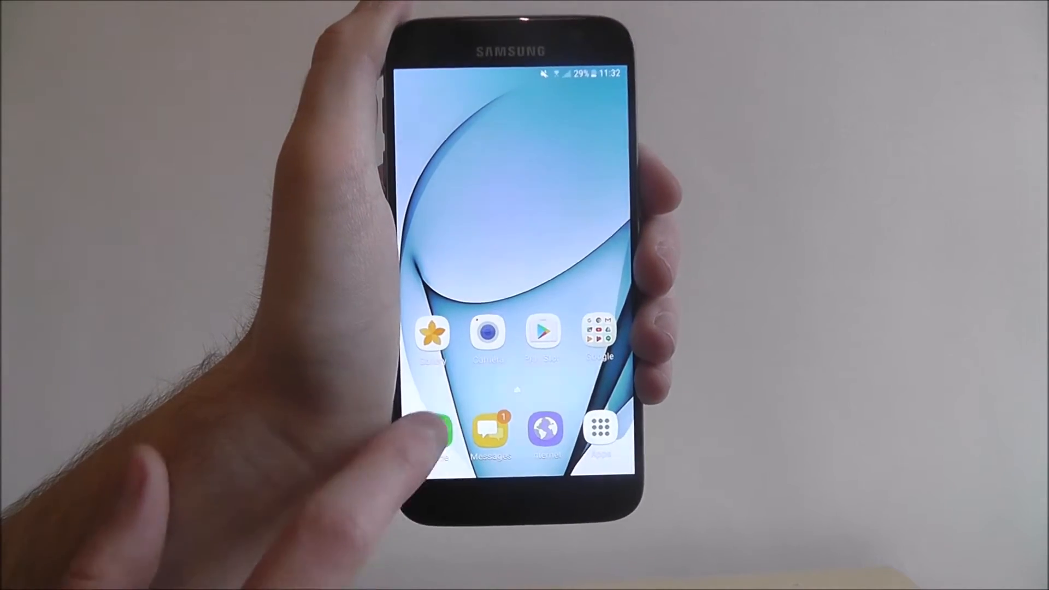
- Show the keypad's overflow menu with Speed dial and Settings choices
left_click(438, 431)
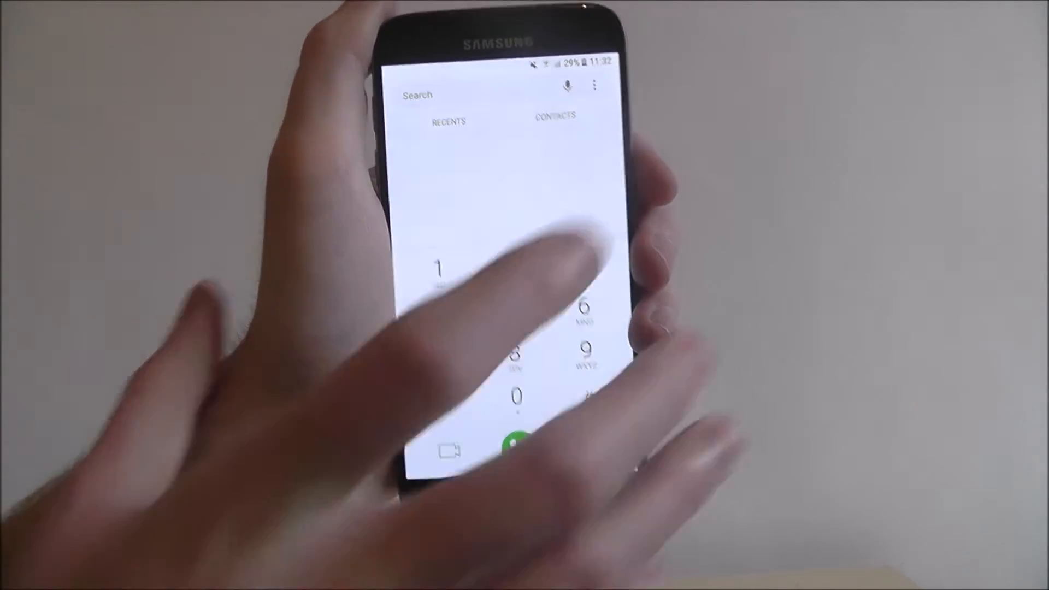
left_click(594, 85)
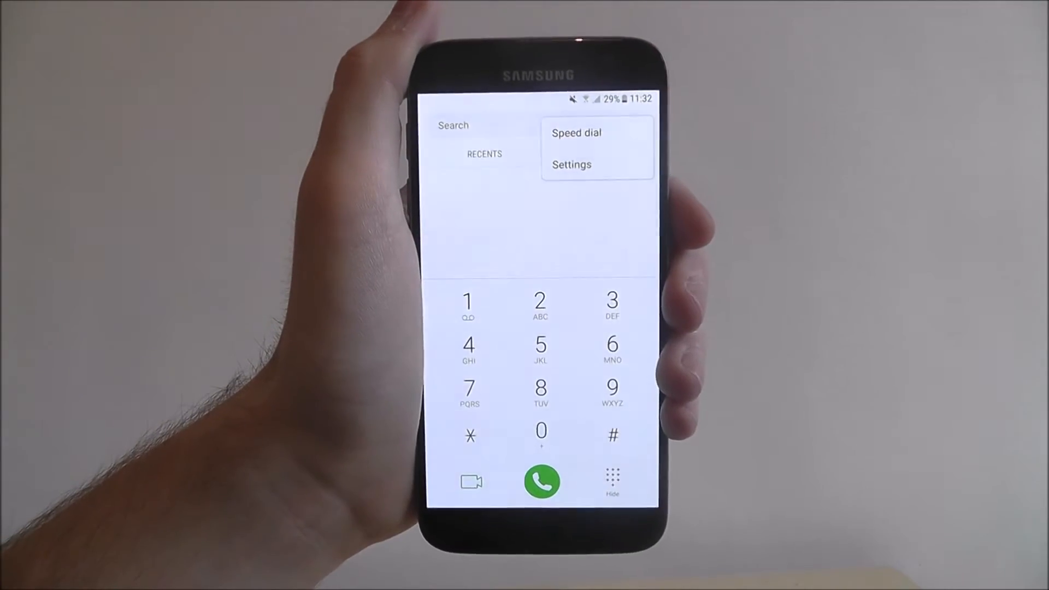
left_click(575, 133)
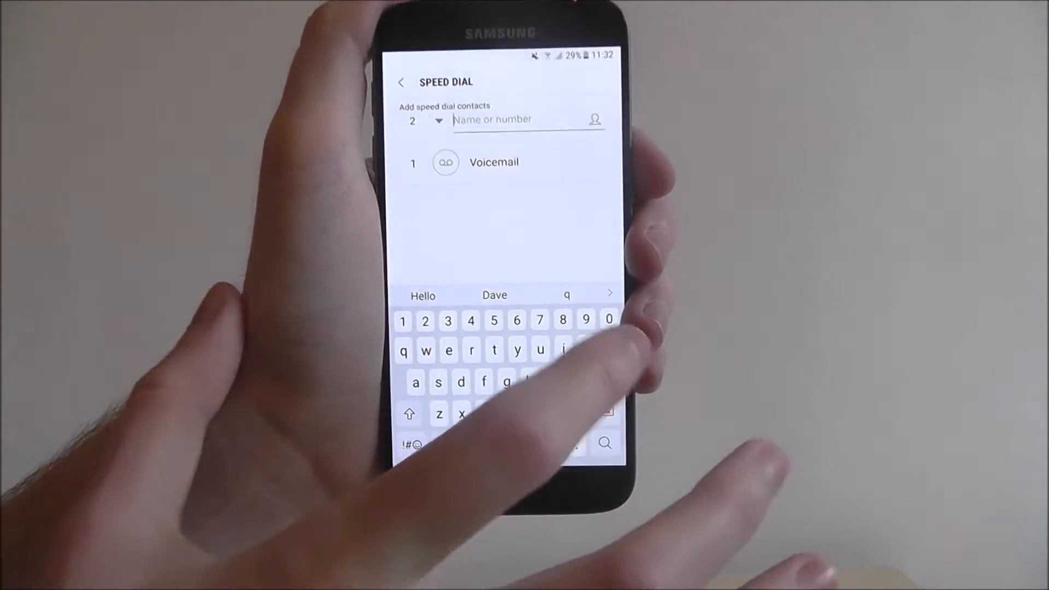
type("07554335")
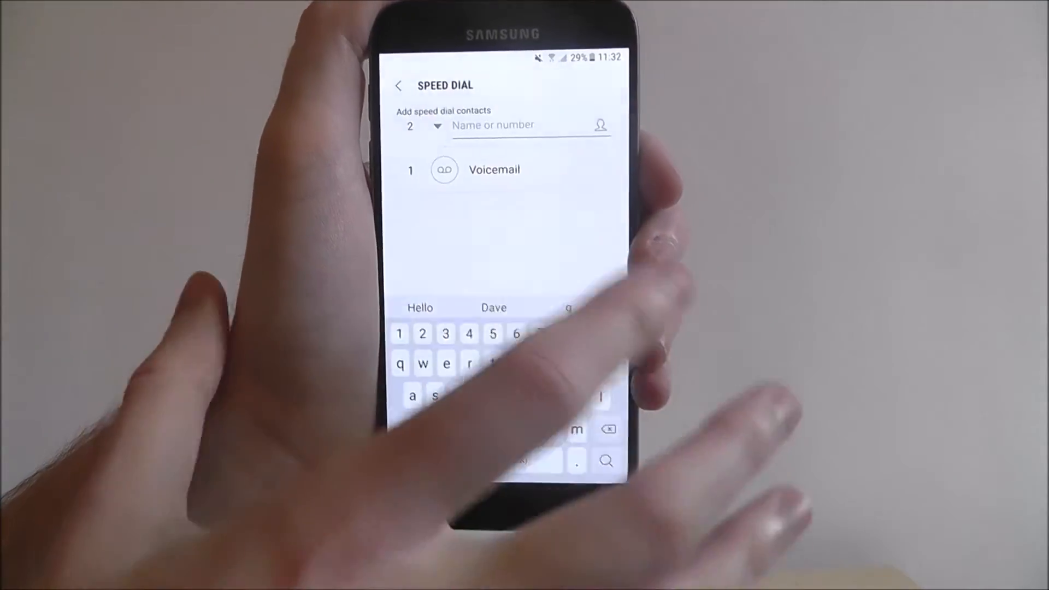
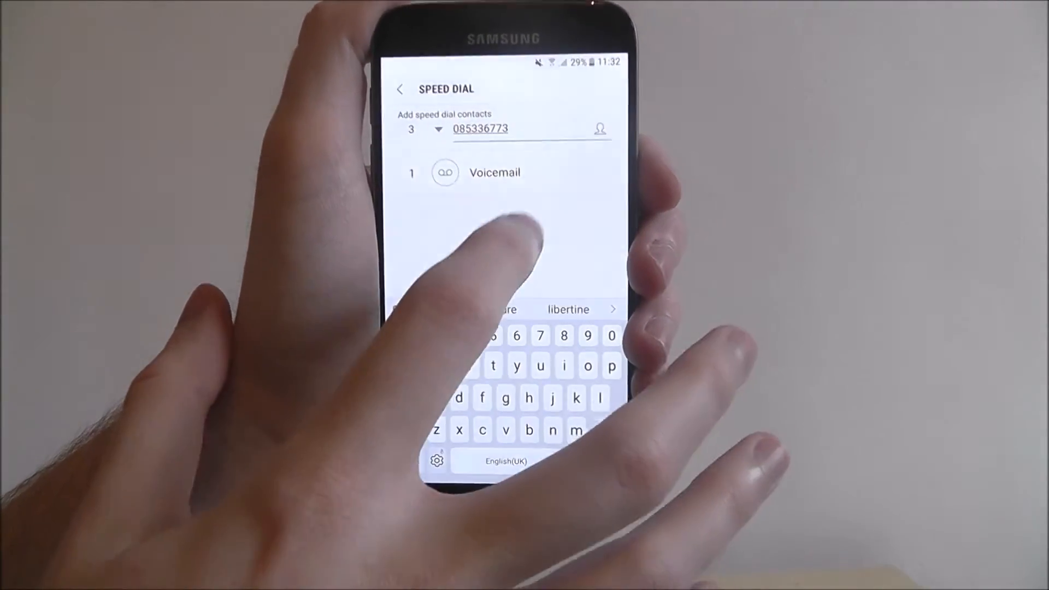
- Start a call to the Voicemail entry and hang up immediately
left_click(494, 172)
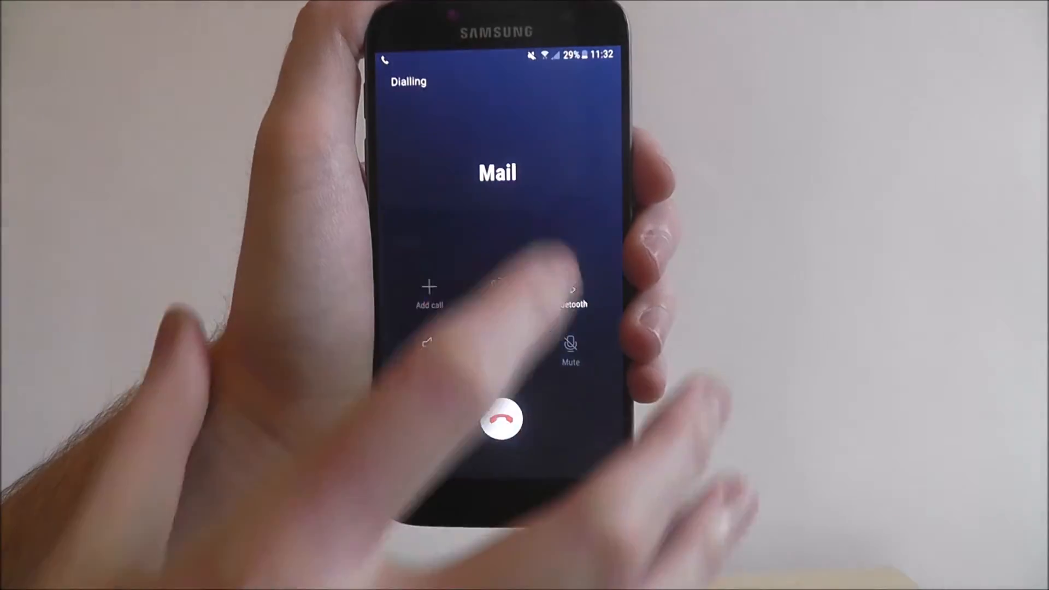
left_click(500, 420)
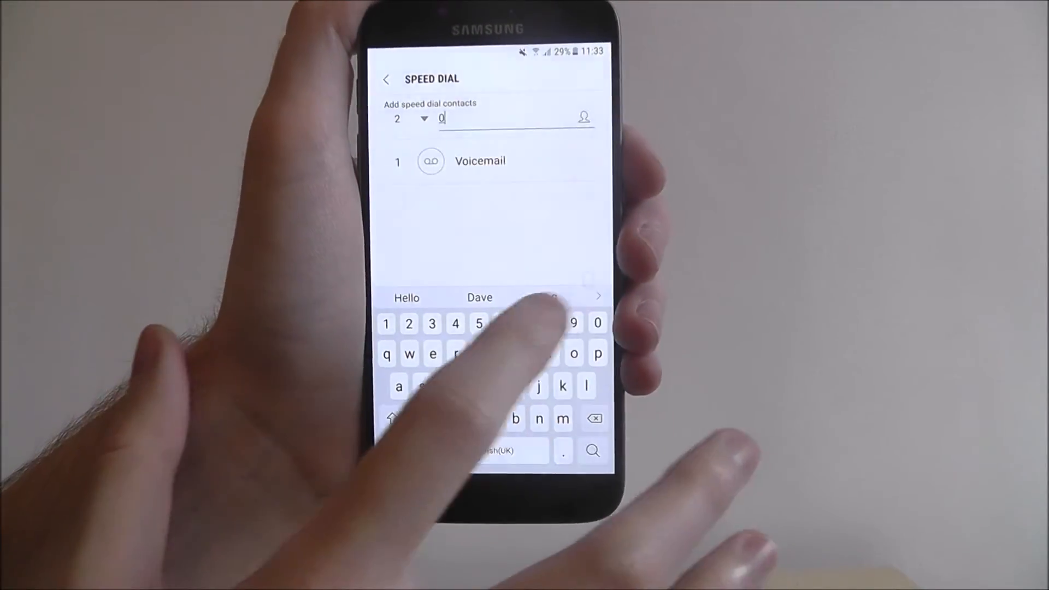
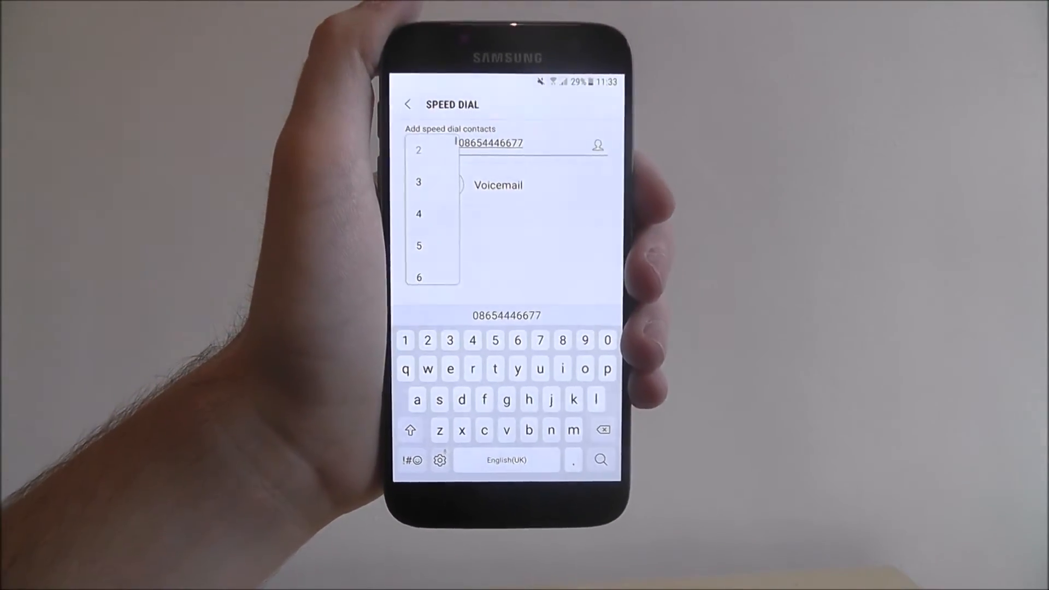
left_click(418, 181)
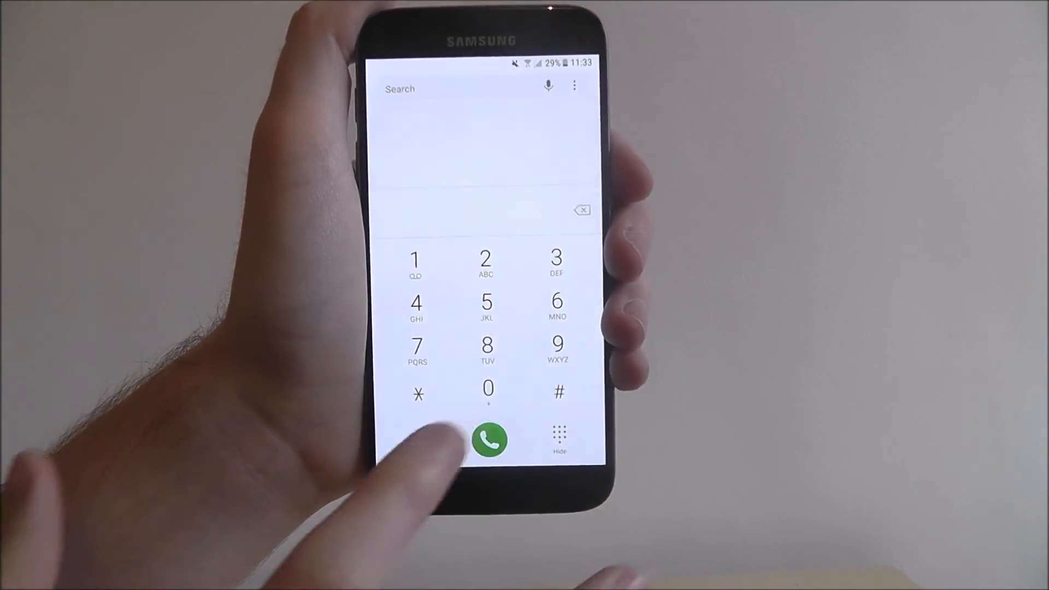
left_click(490, 440)
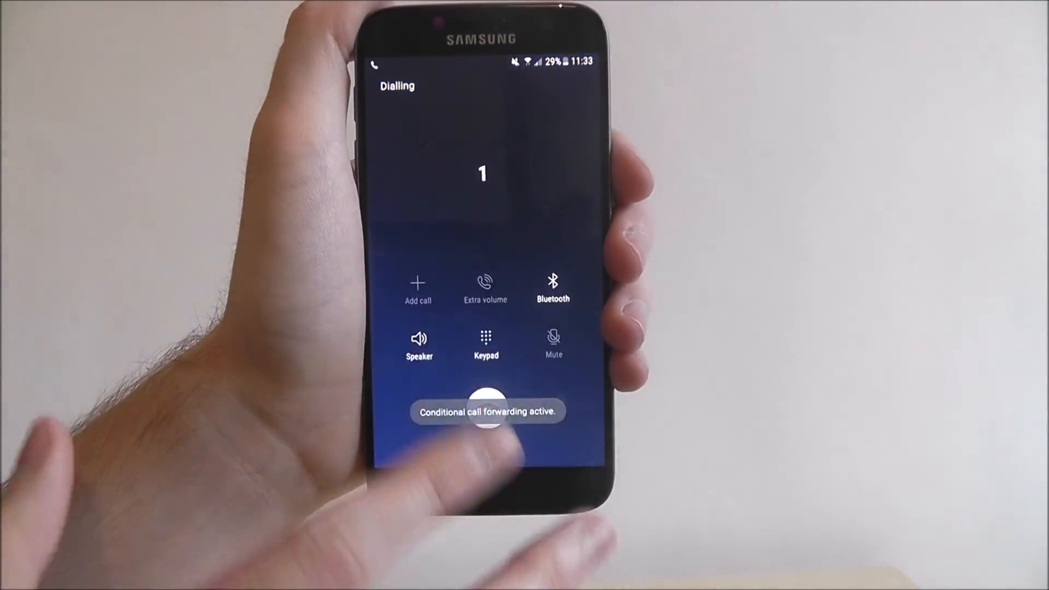